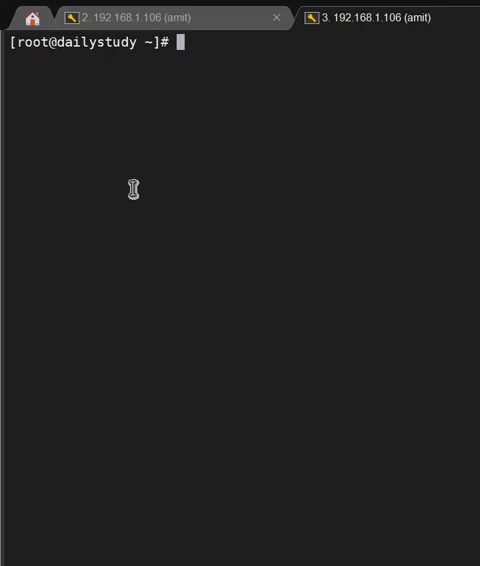
Run tail /var/log/secure in the session 3 root terminal.
text(tail)
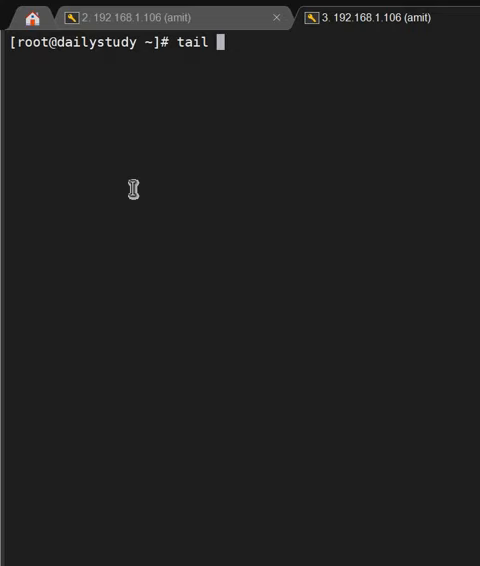
text(/var/log/)
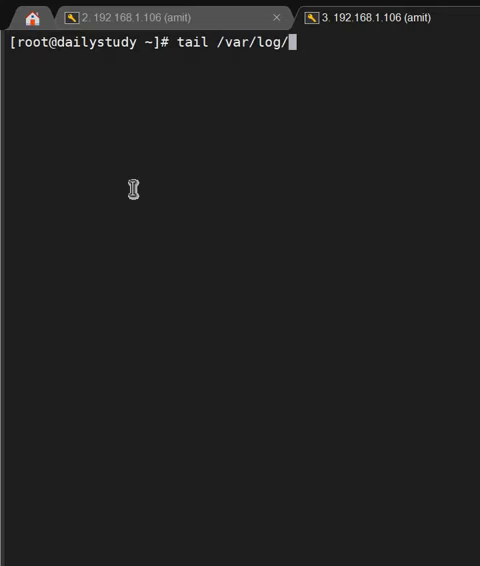
text(secure)
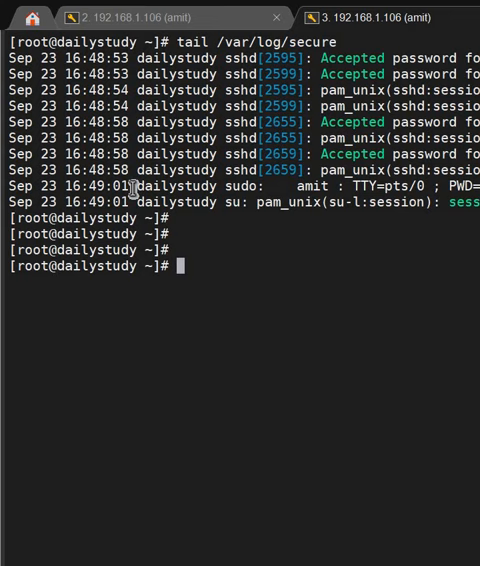
Follow /var/log/secure live with tailf.
text(tailf)
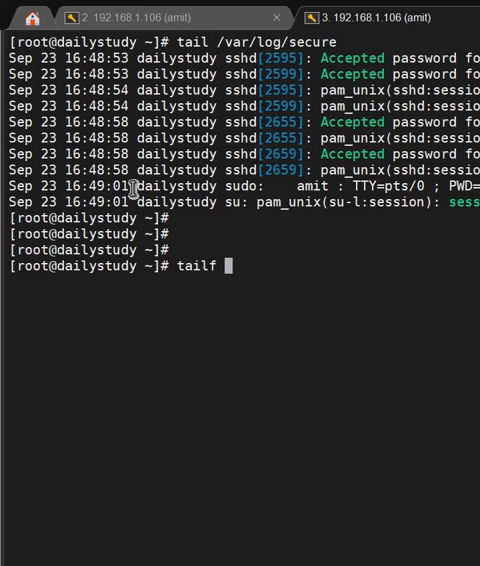
text(/var/log/se)
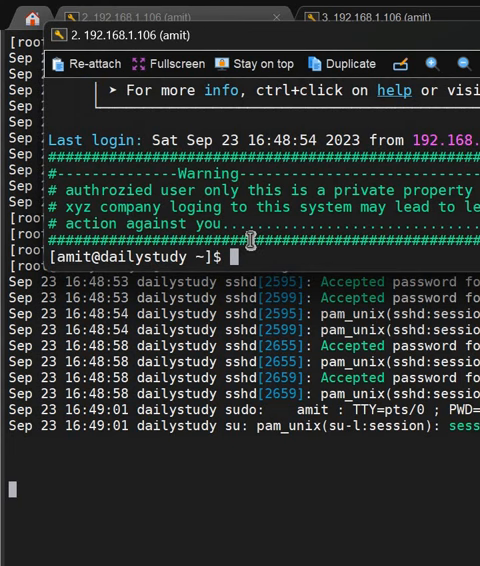
Run sudo su - in the amit session, then tail /var/log/secure to check new entries.
text(sudo su -)
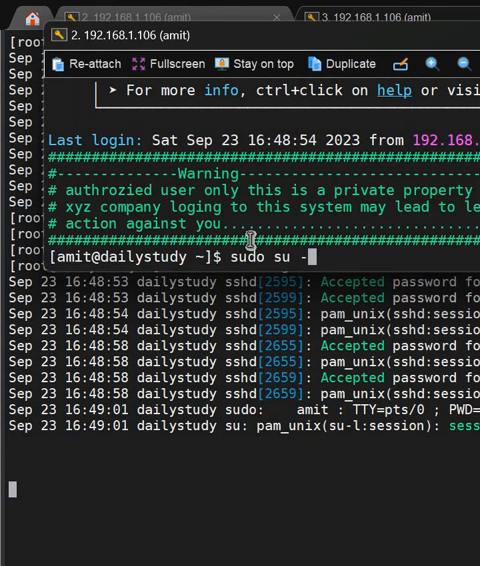
key(Return)
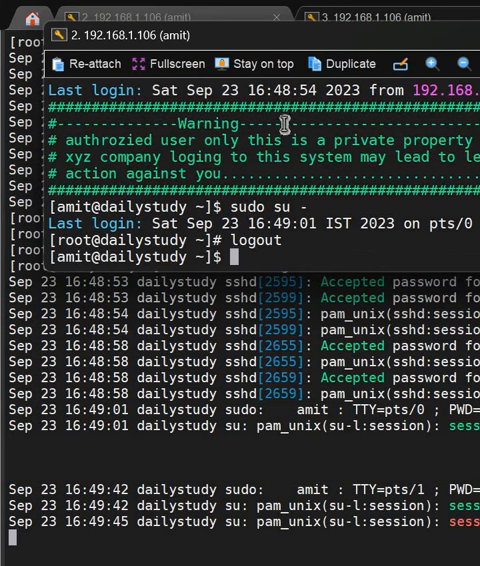
mouse_move(283, 200)
text(sudo su -)
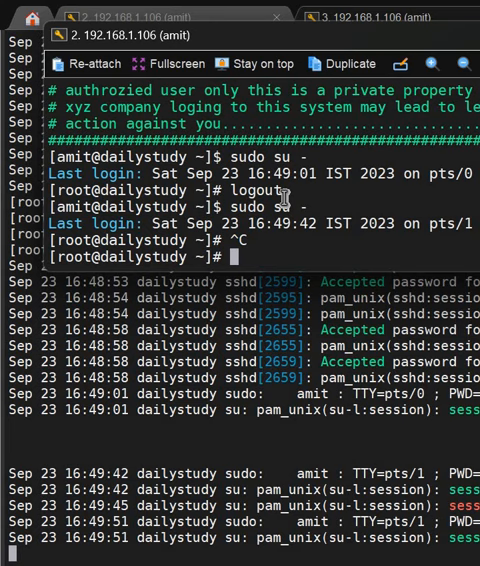
text(tail /var/log/secure)
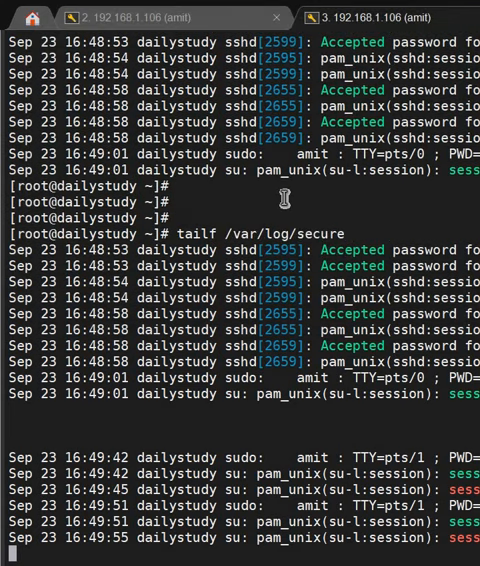